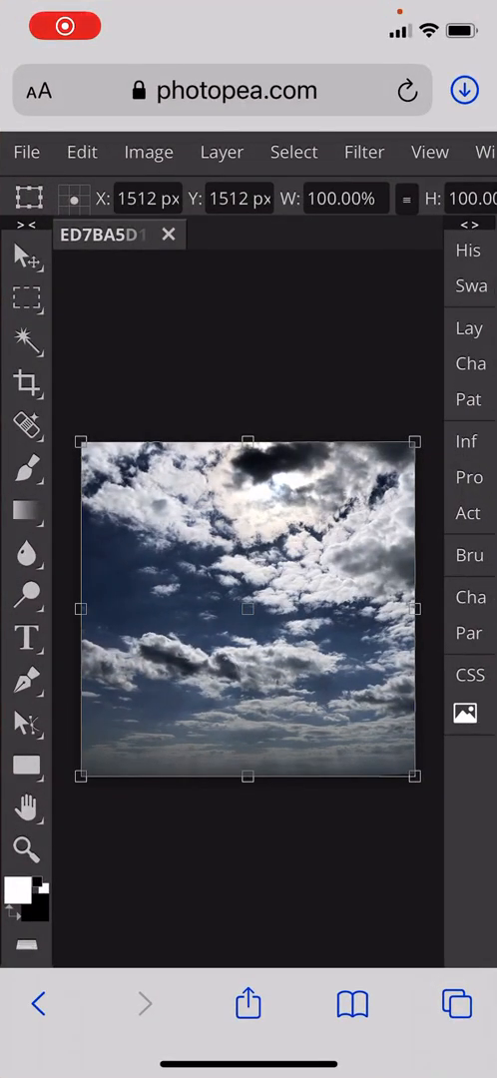
# Scale the cloud photo to 50% and commit it in the bottom-right quarter of the canvas.
pyautogui.click(343, 199)
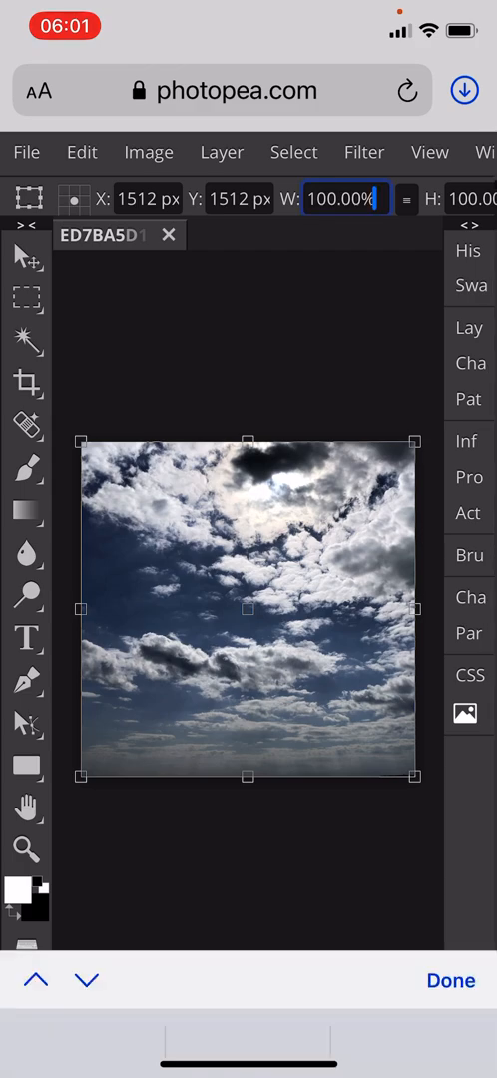
pyautogui.click(348, 199)
pyautogui.write('50')
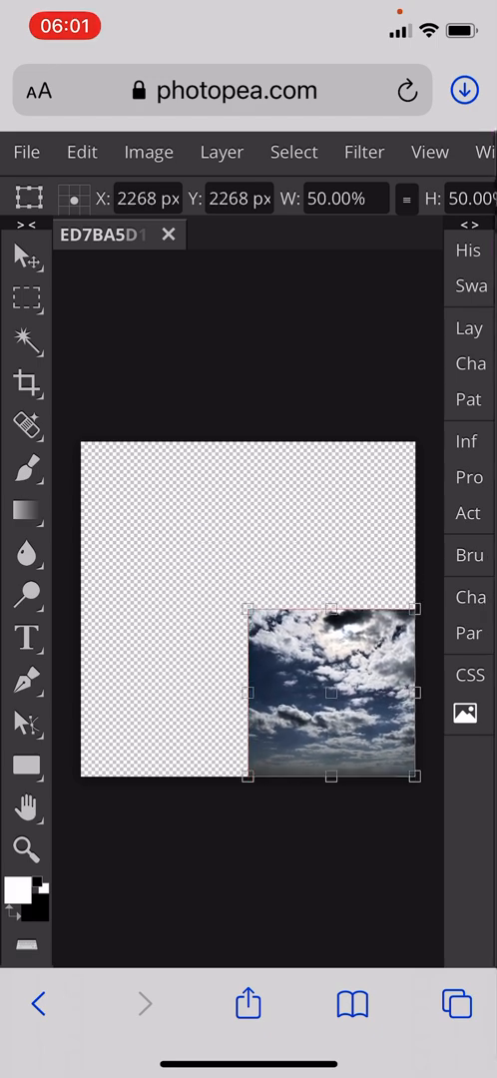
pyautogui.click(221, 151)
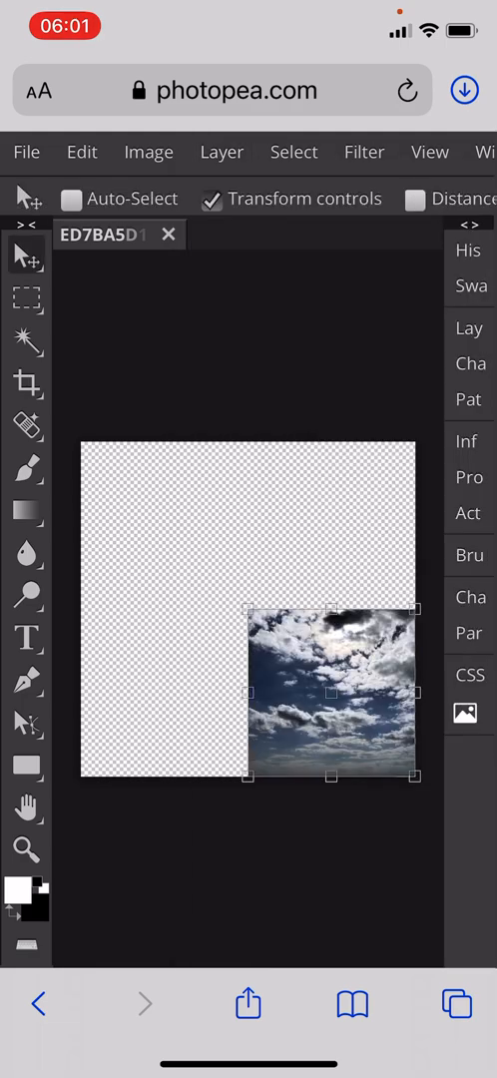
# Move the flipped Background copy to the bottom-left quarter and Merge Down into one Background layer.
pyautogui.moveTo(330, 689); pyautogui.dragTo(163, 689)
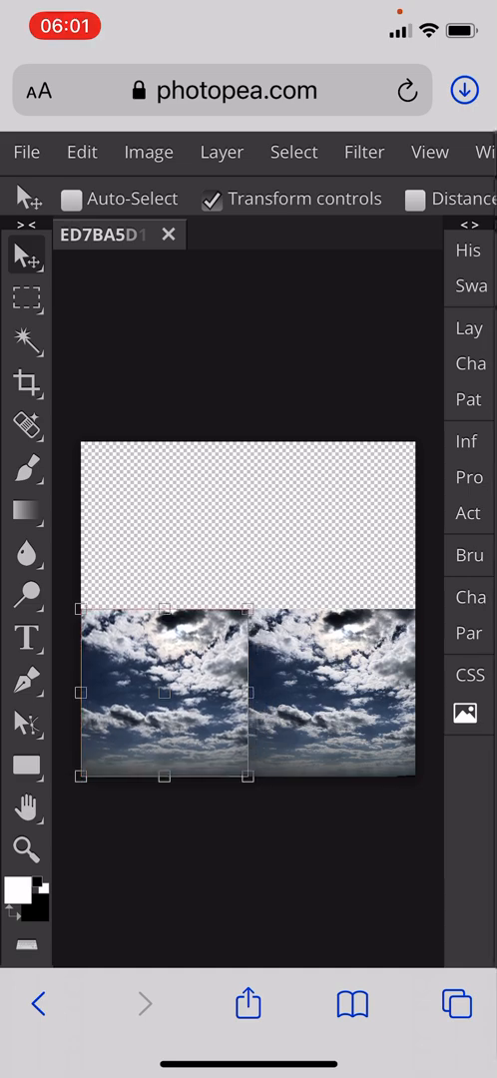
pyautogui.click(80, 151)
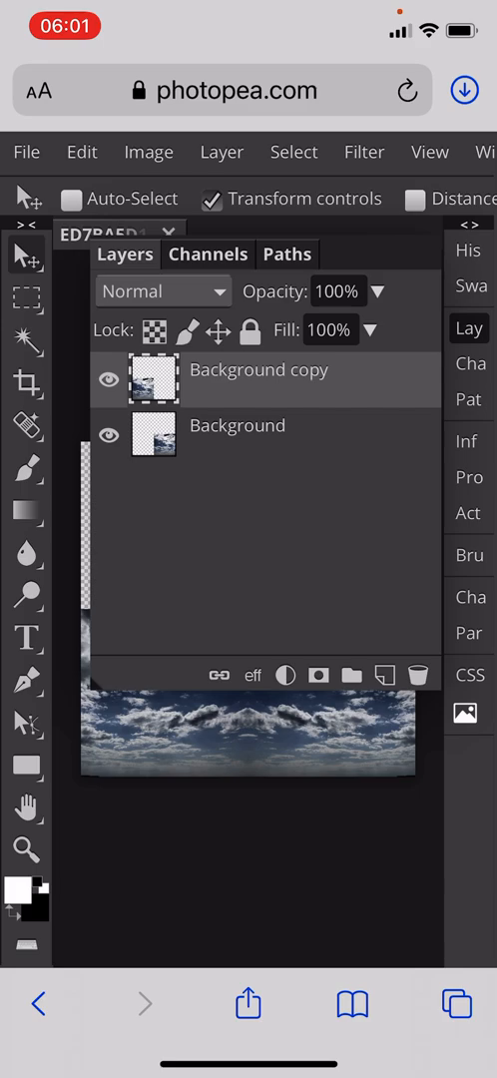
pyautogui.click(147, 152)
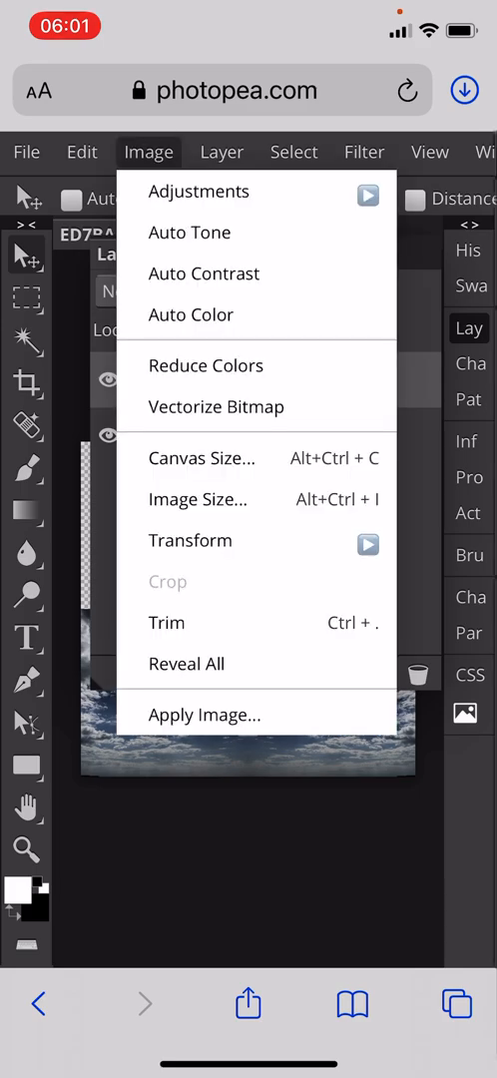
pyautogui.click(221, 152)
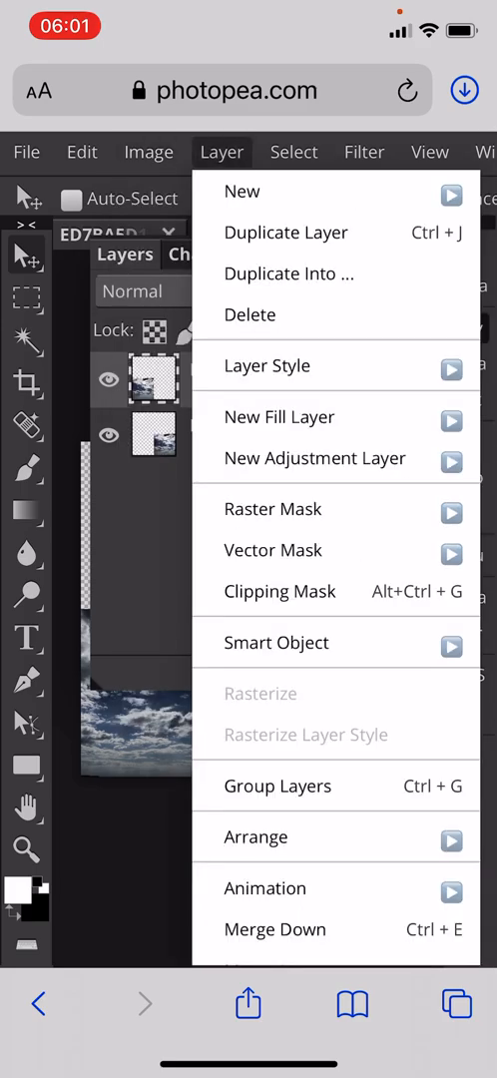
pyautogui.moveTo(276, 930)
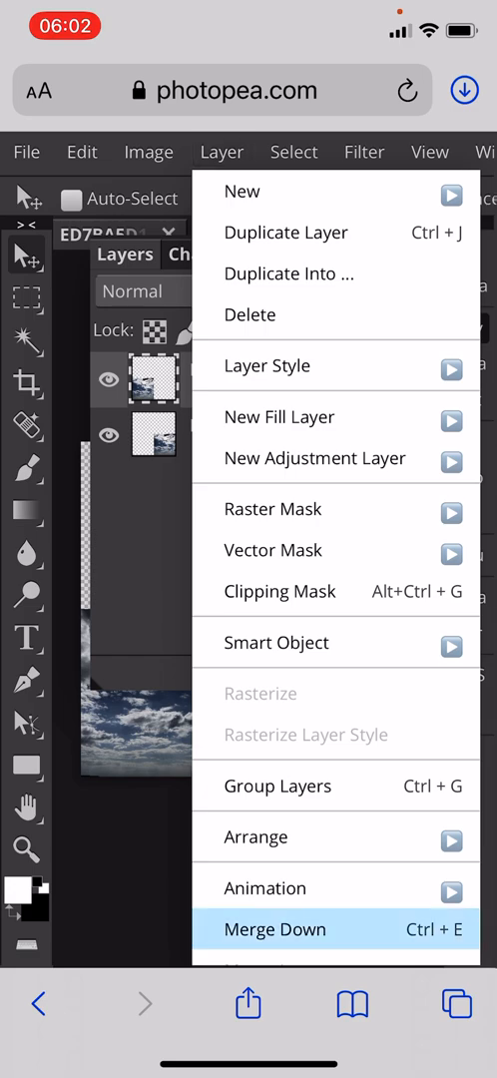
pyautogui.click(275, 931)
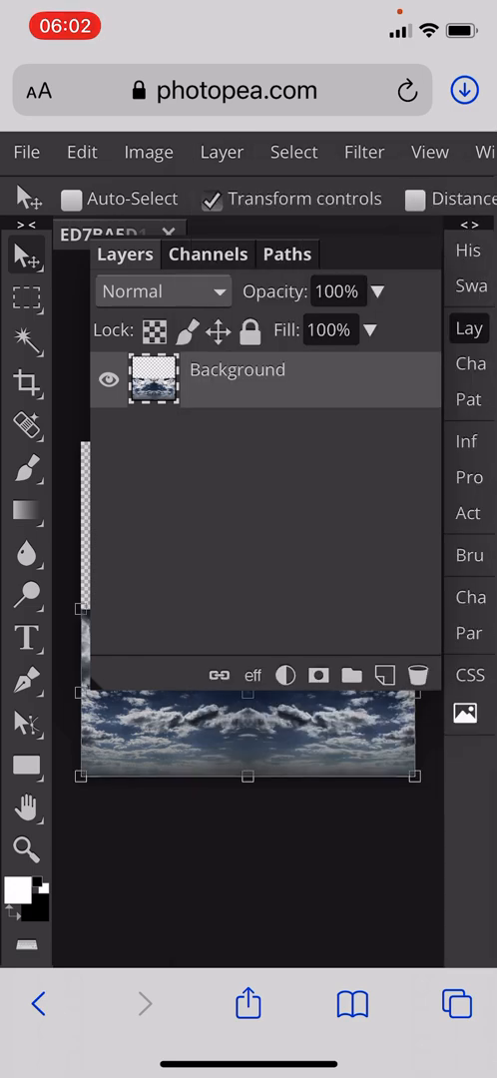
# Flip the duplicated strip vertically across the top half and merge it into a four-way mirrored square.
pyautogui.click(222, 152)
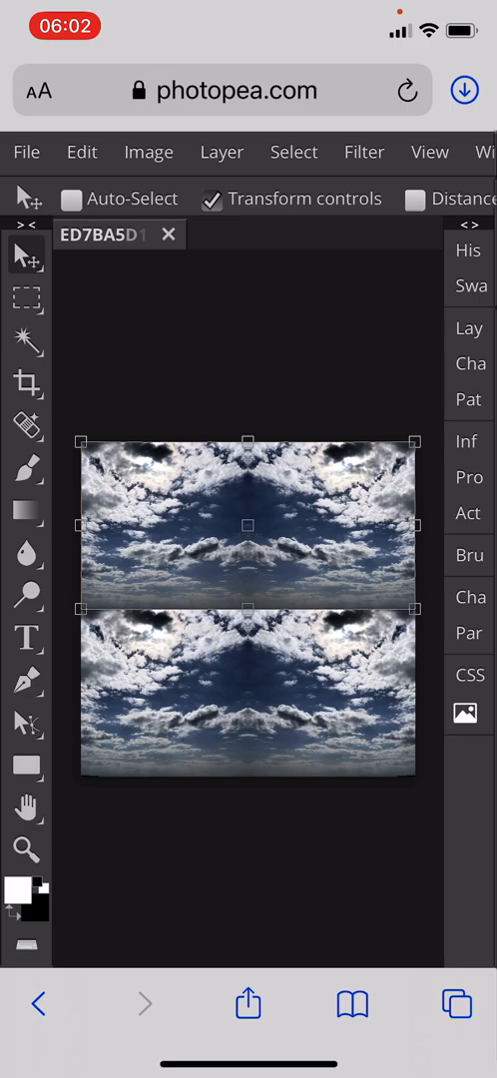
pyautogui.click(82, 152)
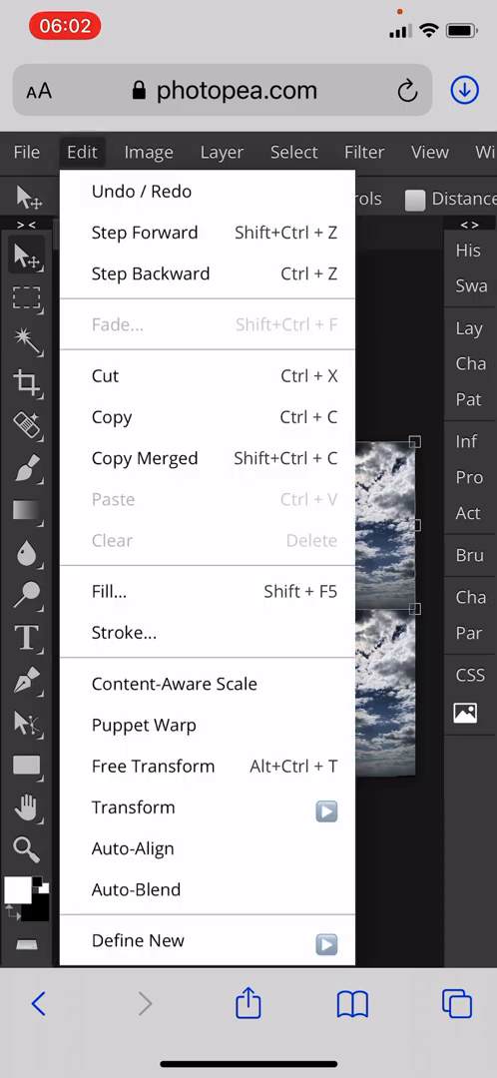
pyautogui.moveTo(132, 807)
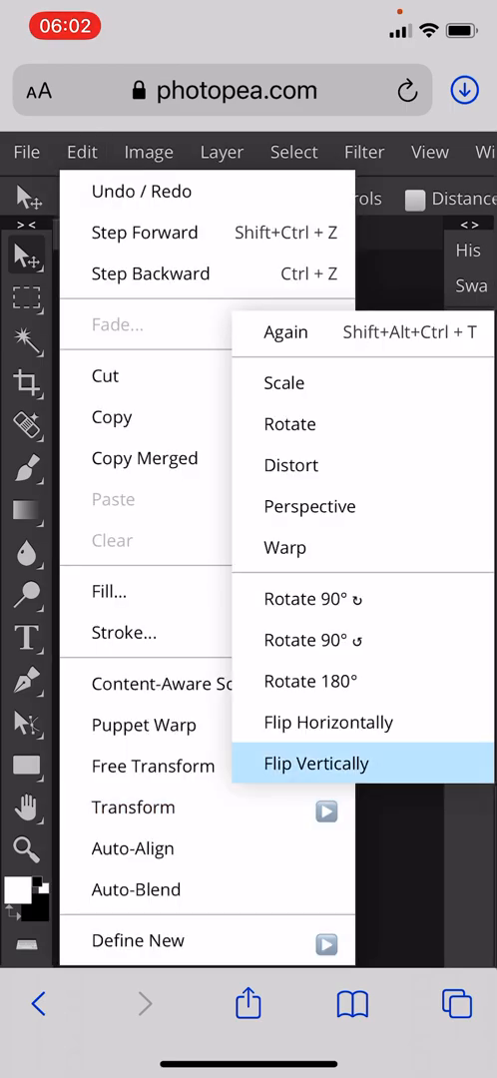
pyautogui.click(315, 763)
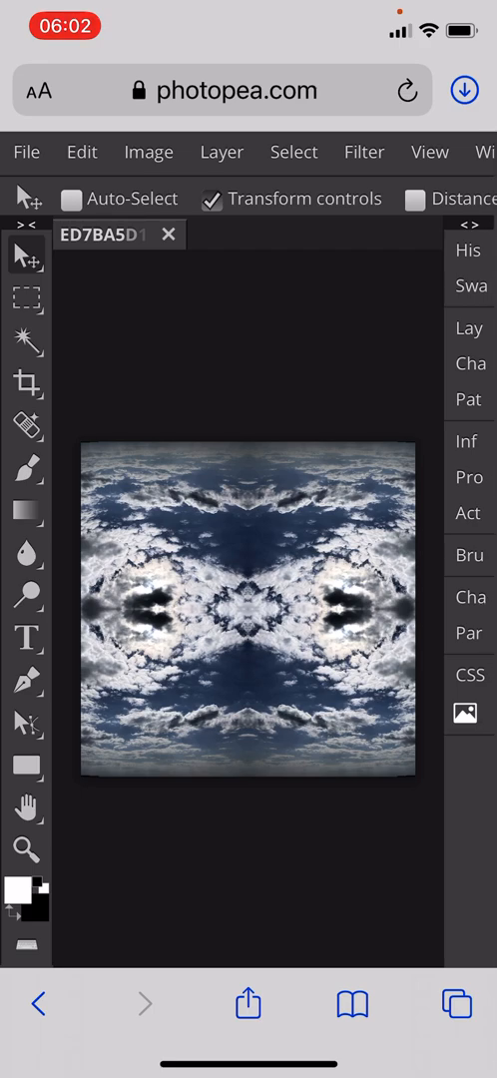
pyautogui.click(469, 327)
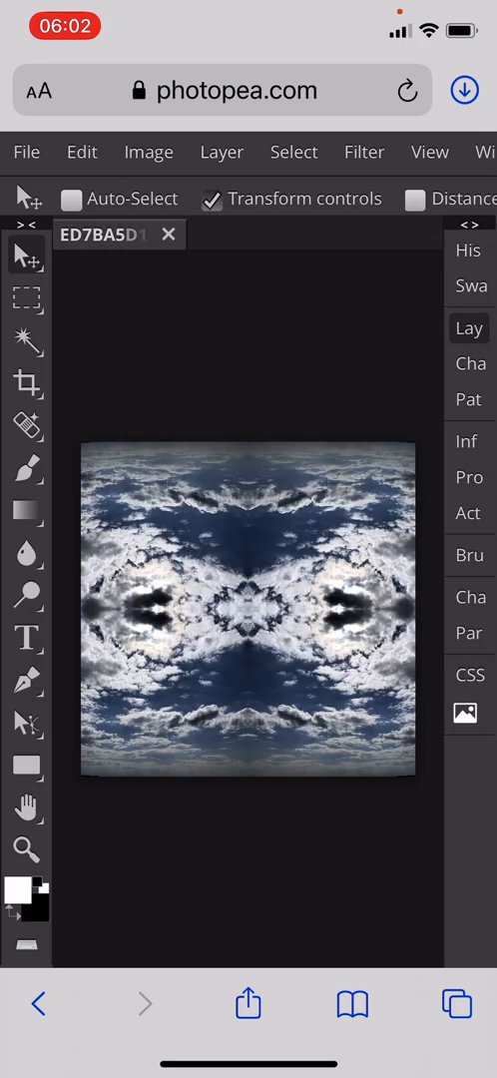
pyautogui.click(220, 151)
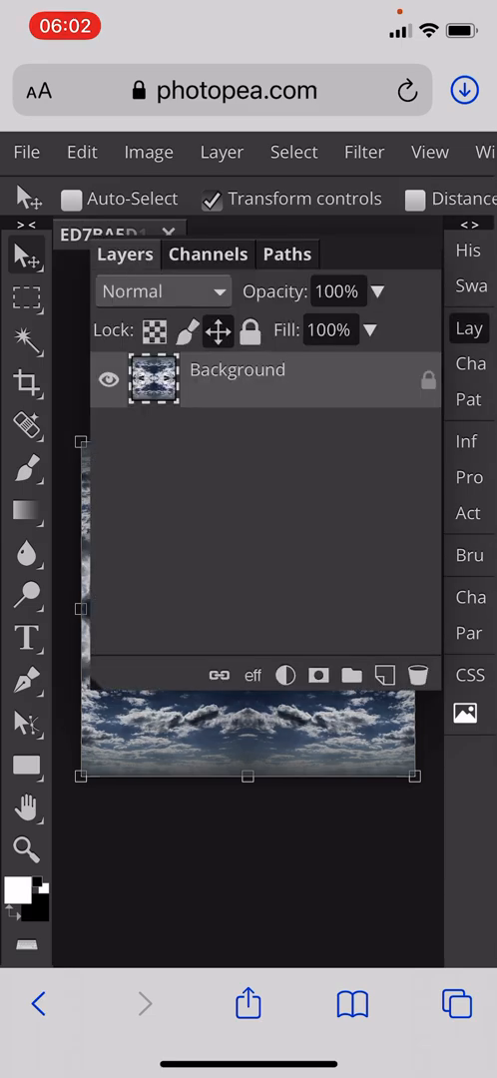
# Select Background copy and rotate it diagonally over the square with Free Transform.
pyautogui.click(222, 151)
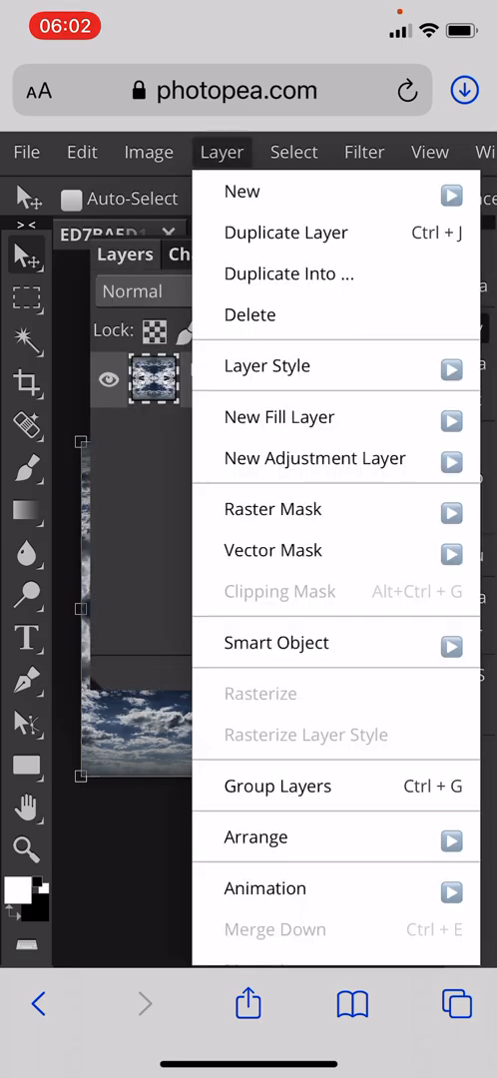
pyautogui.click(285, 231)
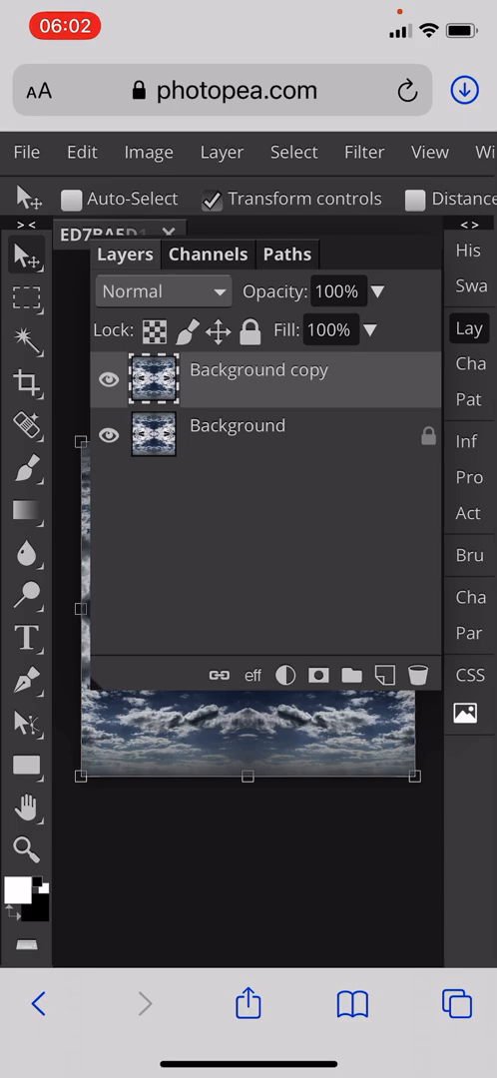
pyautogui.click(82, 152)
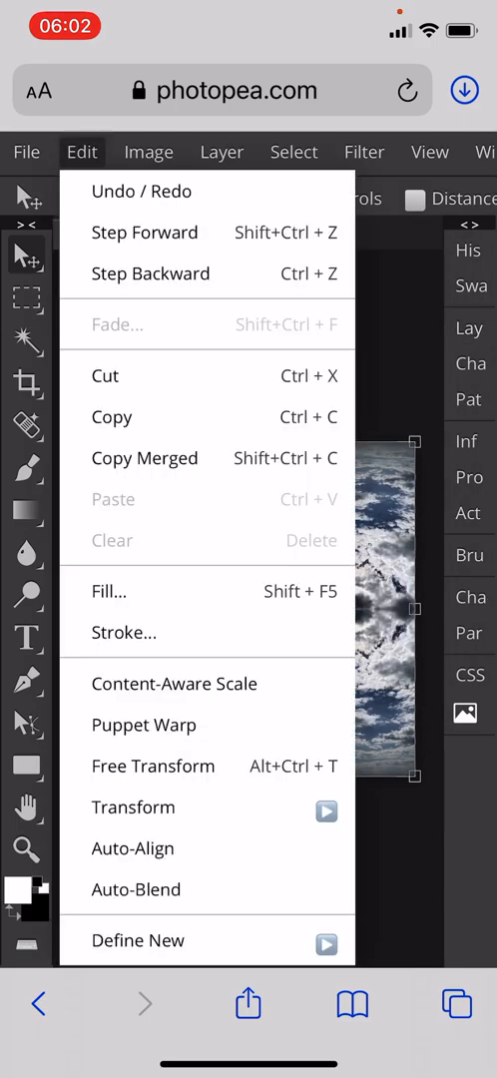
pyautogui.moveTo(132, 807)
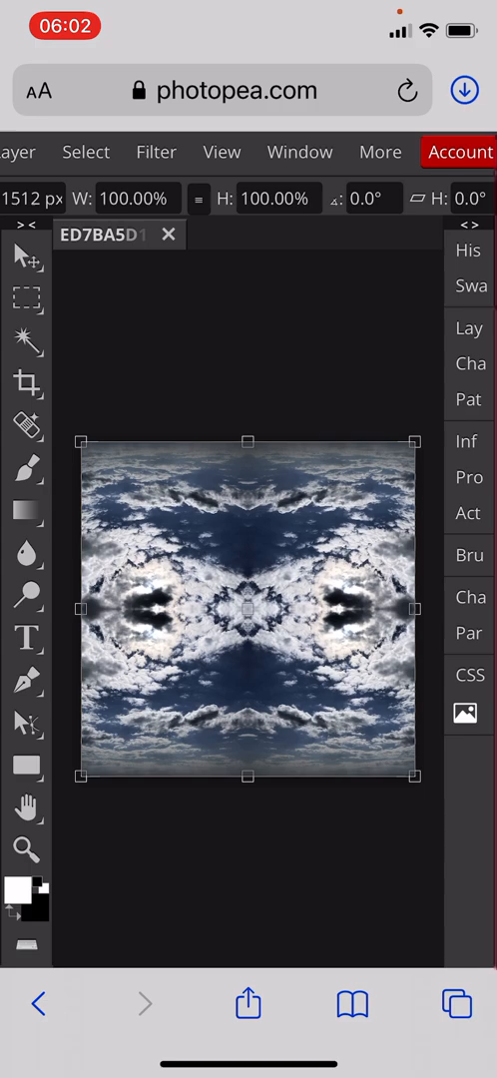
pyautogui.click(375, 198)
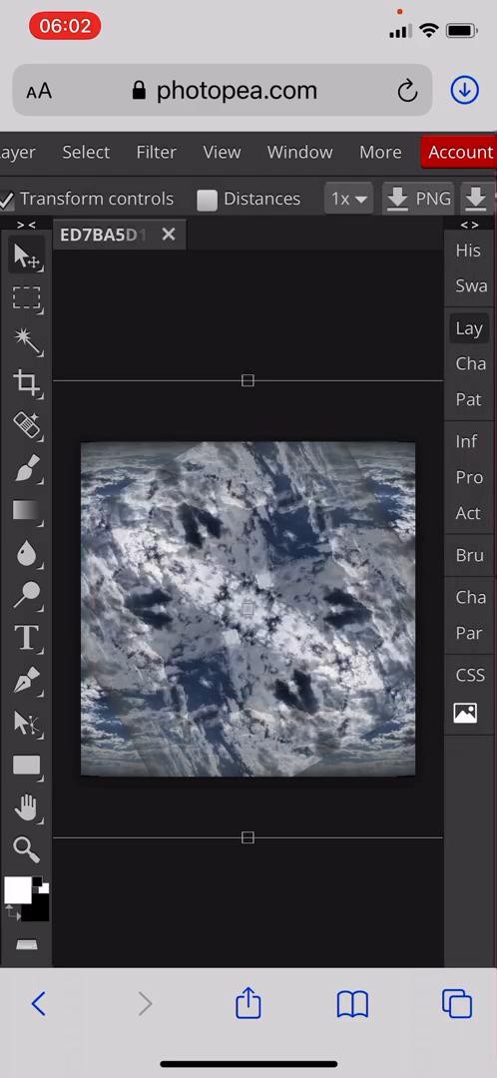
pyautogui.click(469, 327)
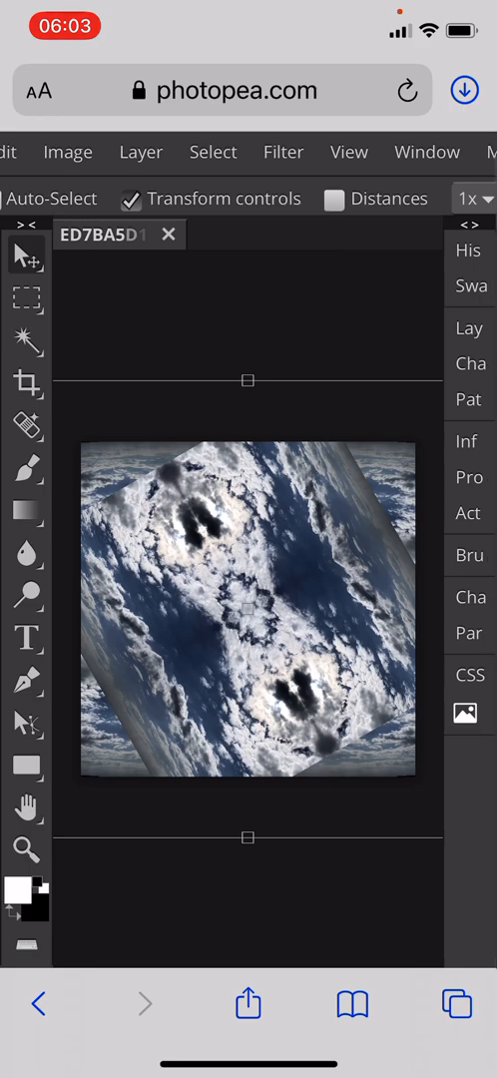
pyautogui.click(221, 152)
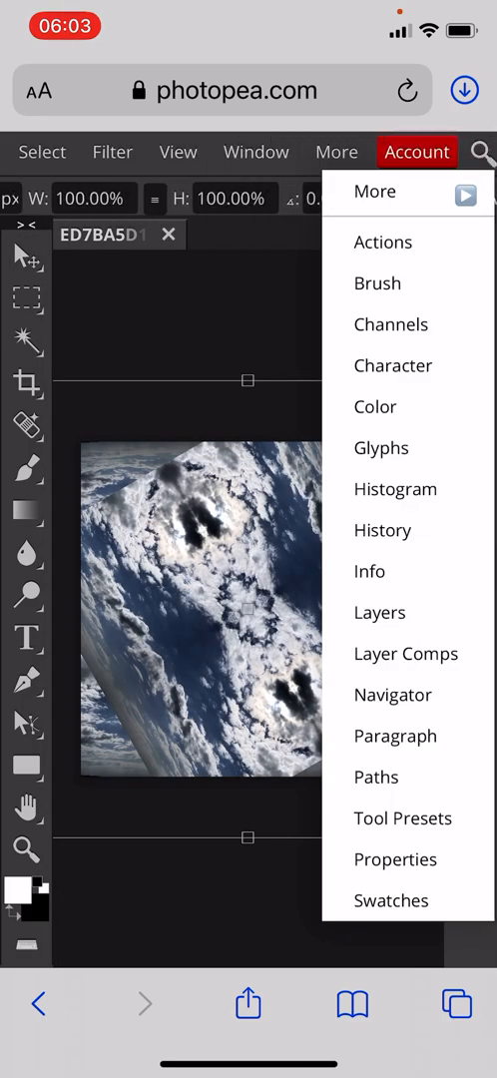
# Set the transform rotation angle of the second cloud copy to 60°.
pyautogui.click(319, 198)
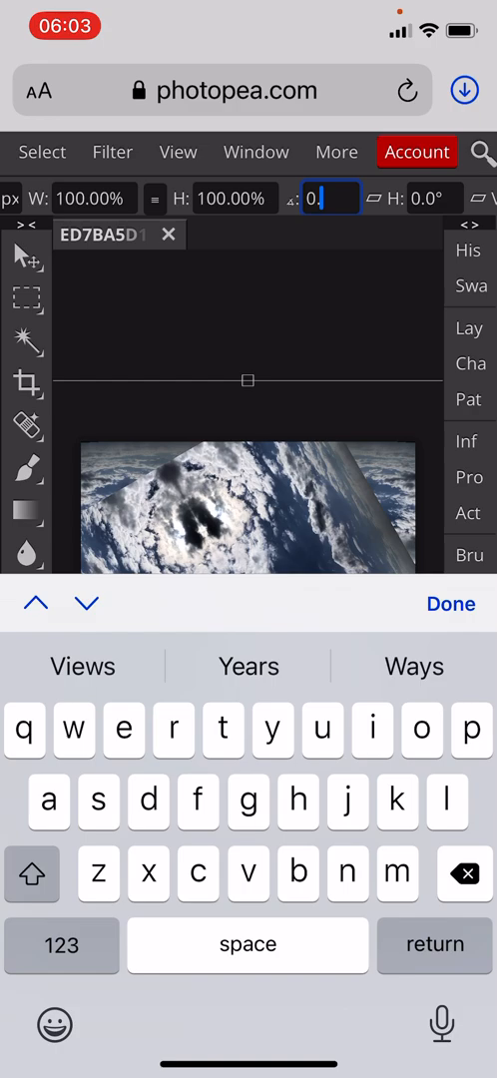
pyautogui.write('6')
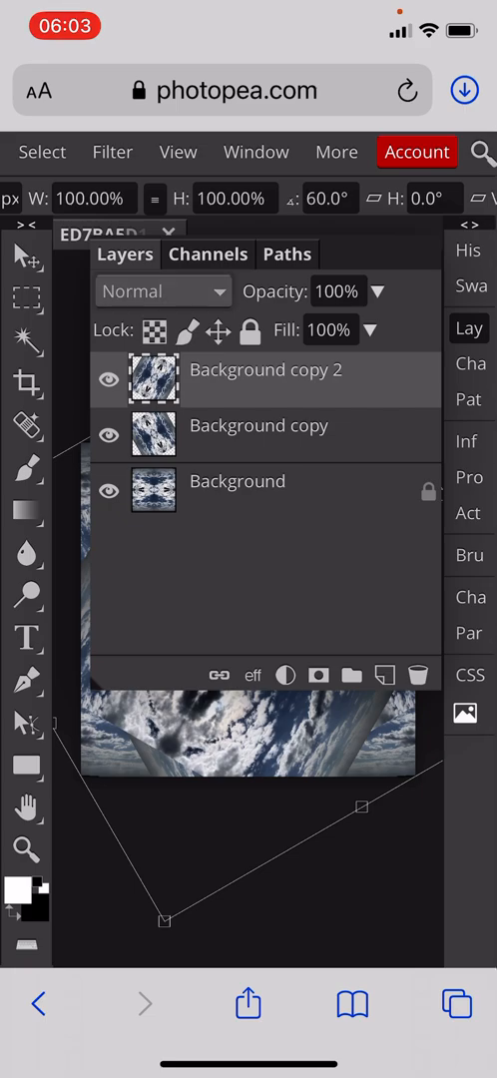
# Set Background copy 2's blend mode to Lighten and select the Background copy layer.
pyautogui.click(164, 292)
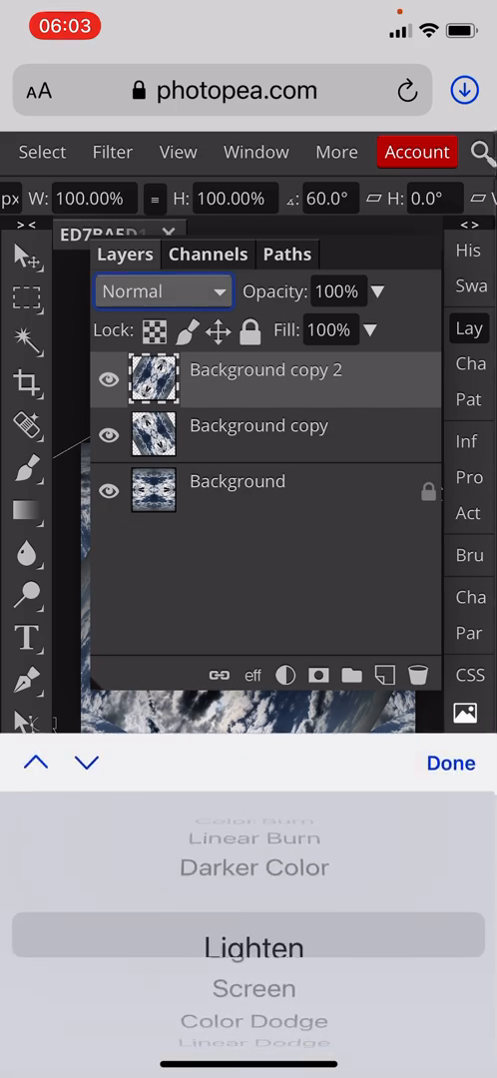
pyautogui.scroll(-3)
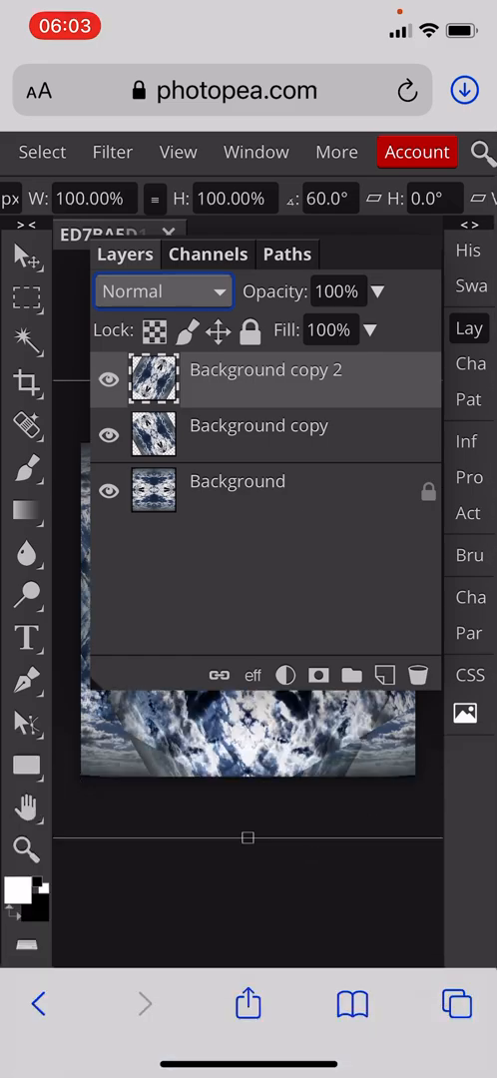
pyautogui.click(259, 426)
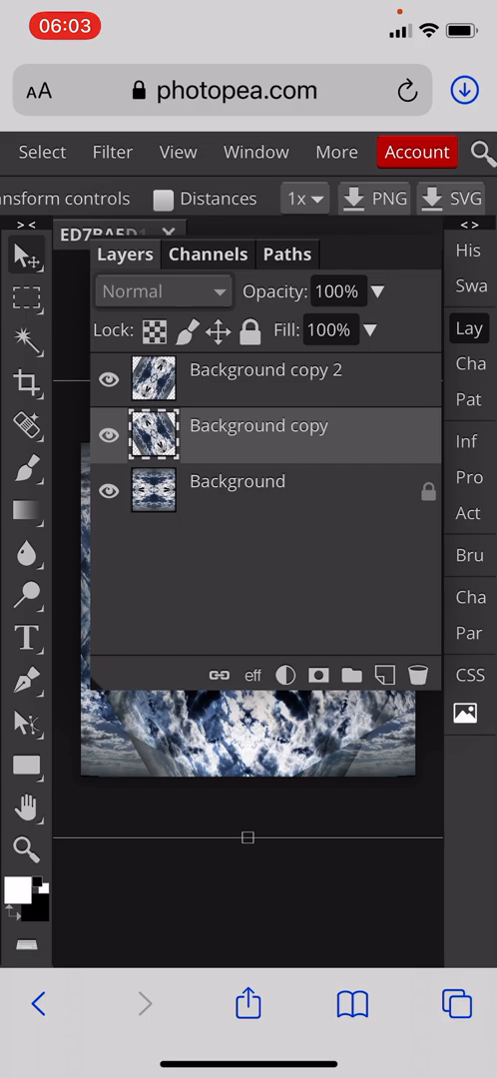
pyautogui.click(162, 291)
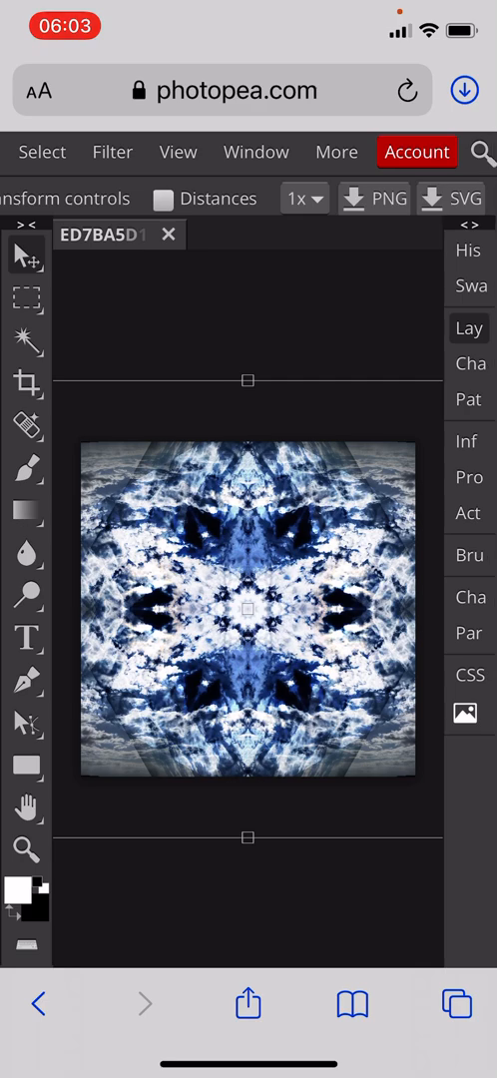
pyautogui.click(195, 152)
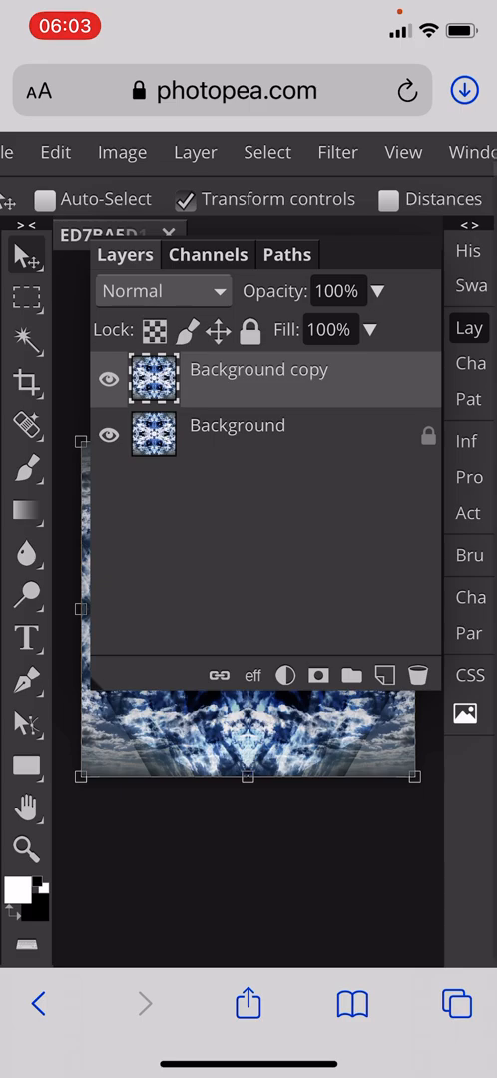
# Rotate the kaleidoscope copy 90° CW and choose Darken as its blend mode over the Background.
pyautogui.click(56, 151)
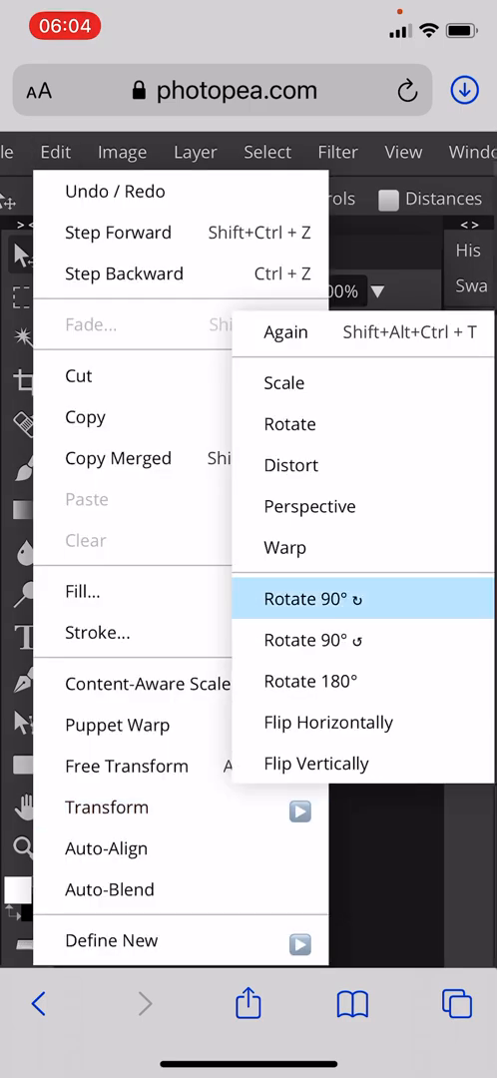
pyautogui.click(314, 599)
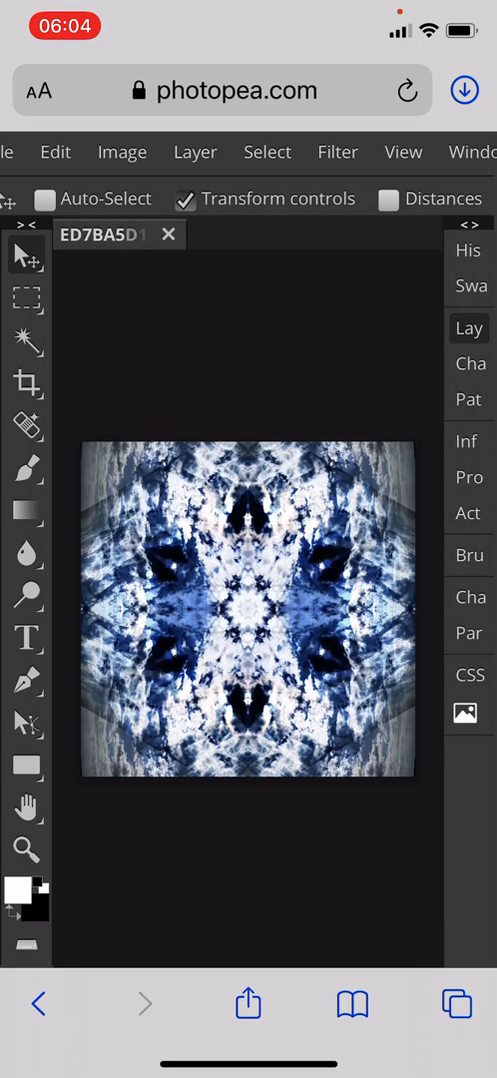
pyautogui.click(470, 328)
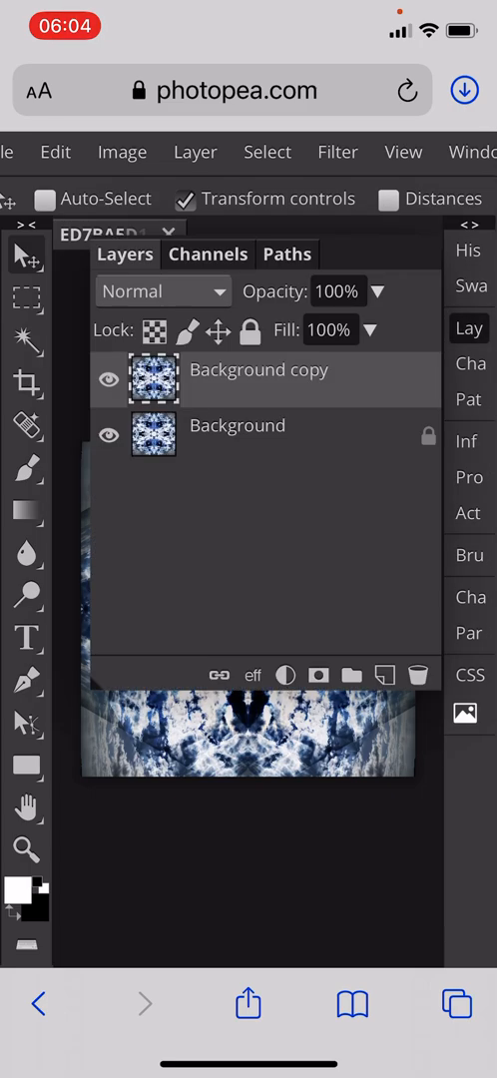
pyautogui.click(161, 292)
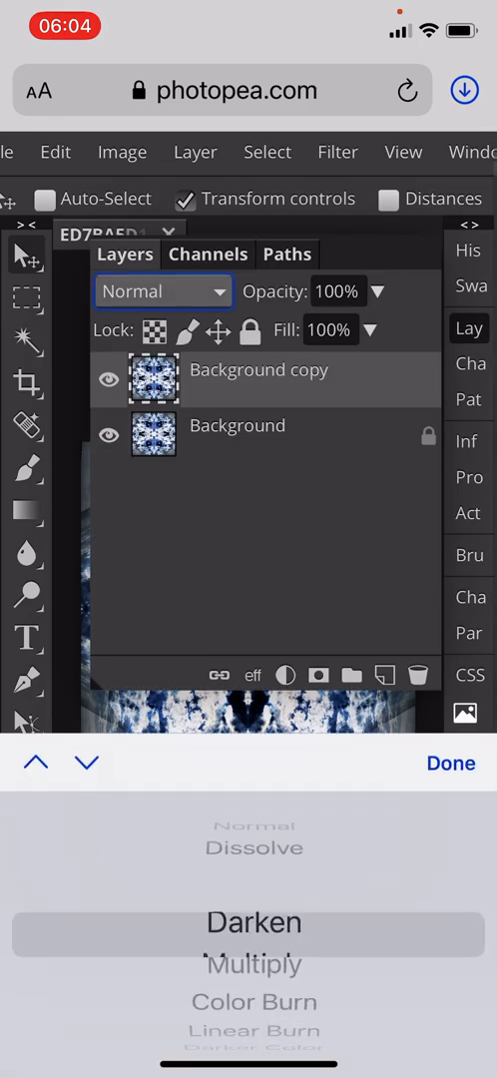